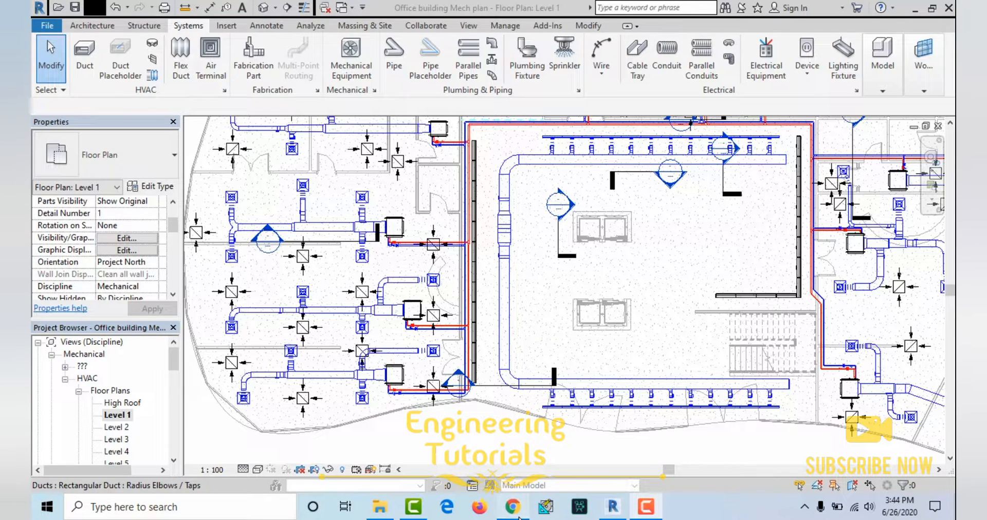
- Bring up the arch2o free Revit families article and scroll to its BIM Object entry
left_click(512, 507)
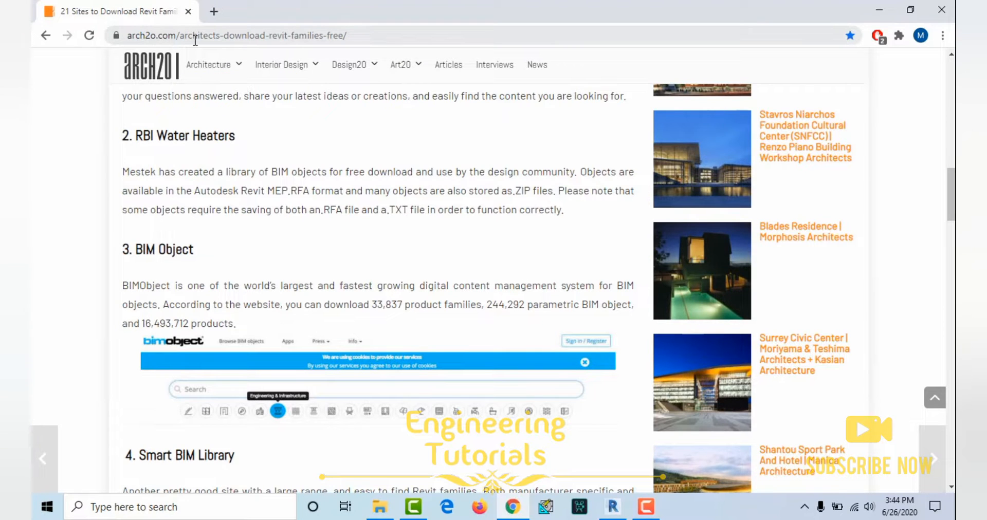
mouse_move(280, 56)
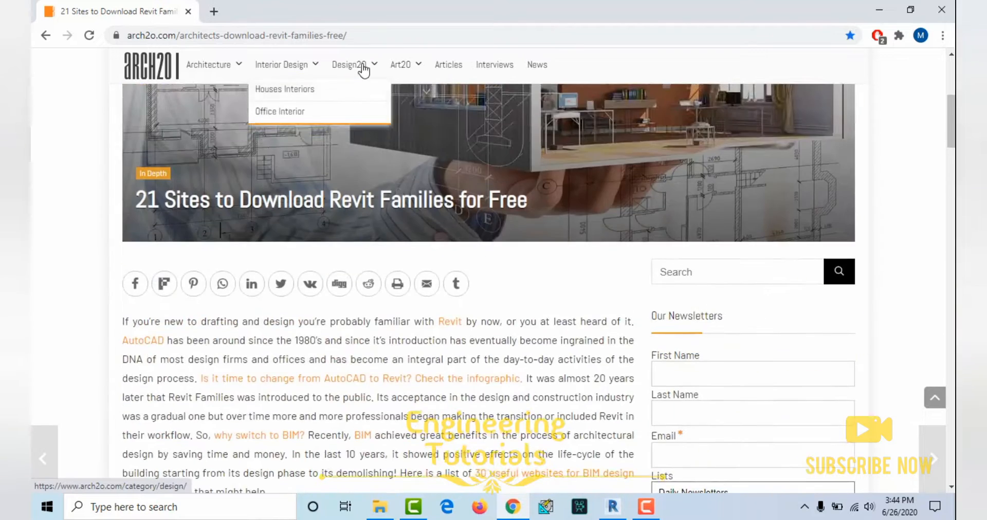
scroll("down", 3)
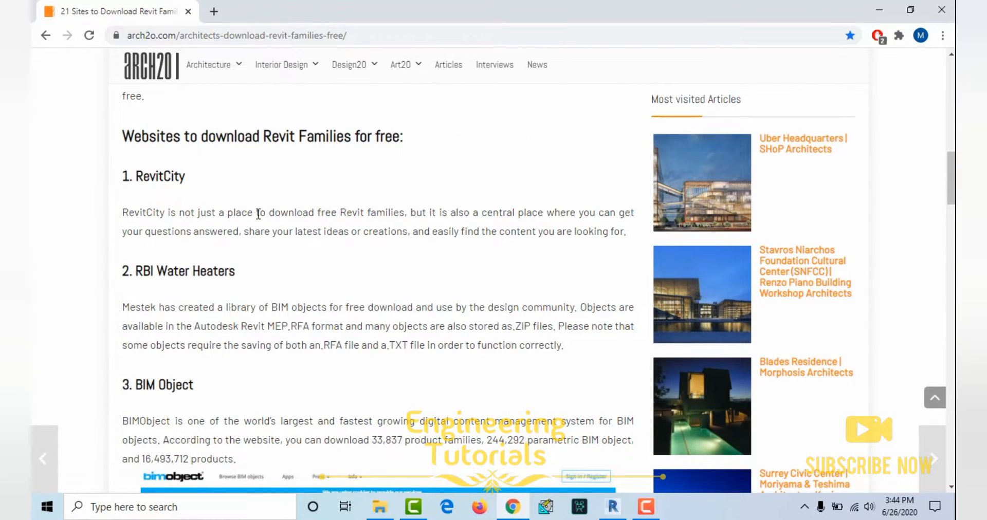
scroll("down", 3)
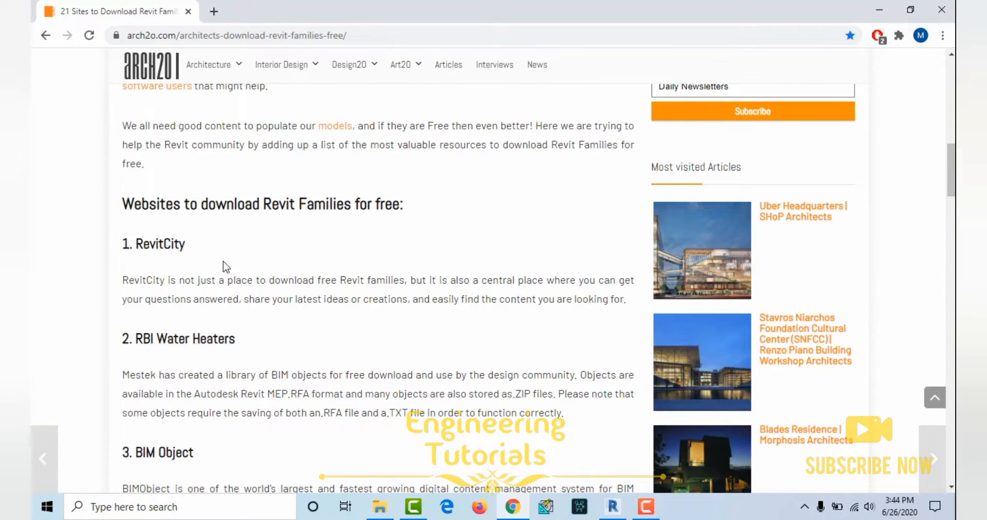
scroll("down", 3)
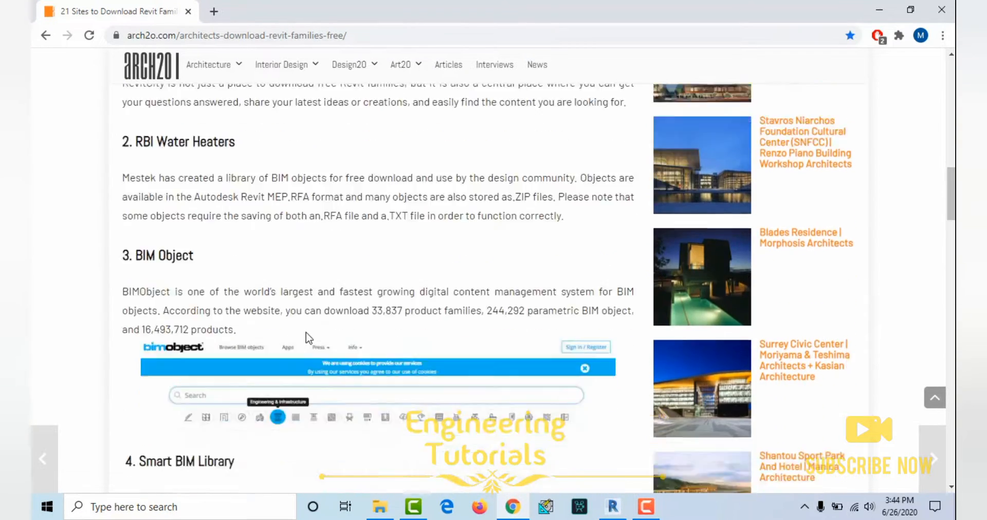
scroll("down", 3)
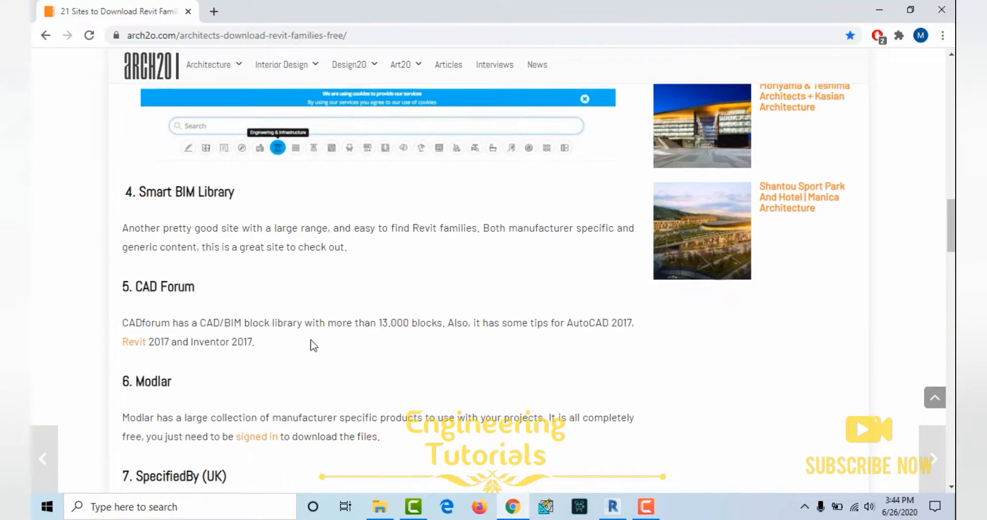
scroll("down", 3)
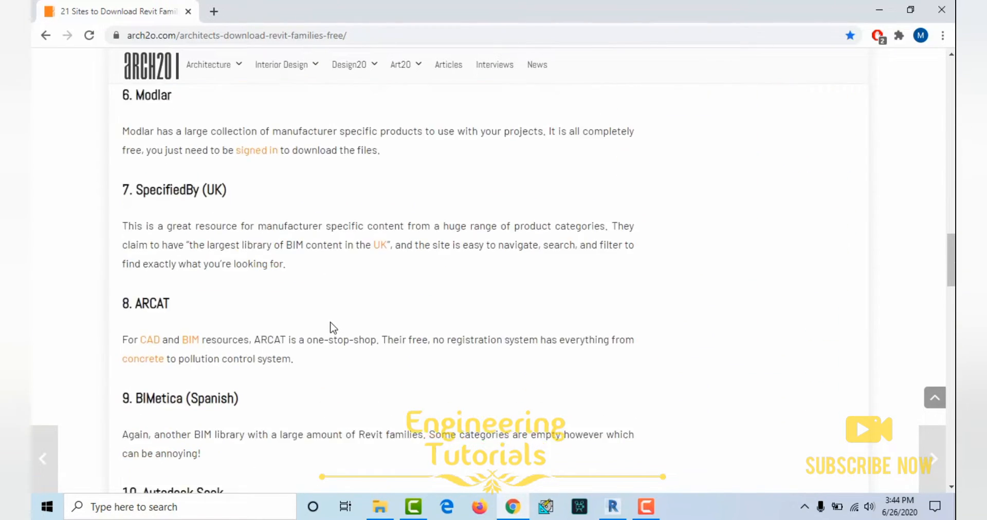
scroll("up", 3)
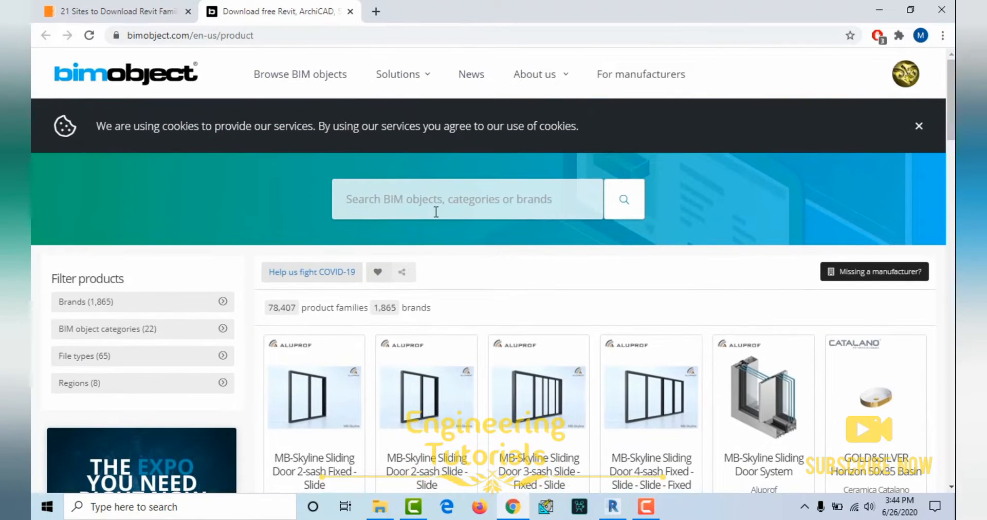
- Search the BIMobject catalogue for 'HVAC' products
left_click(467, 199)
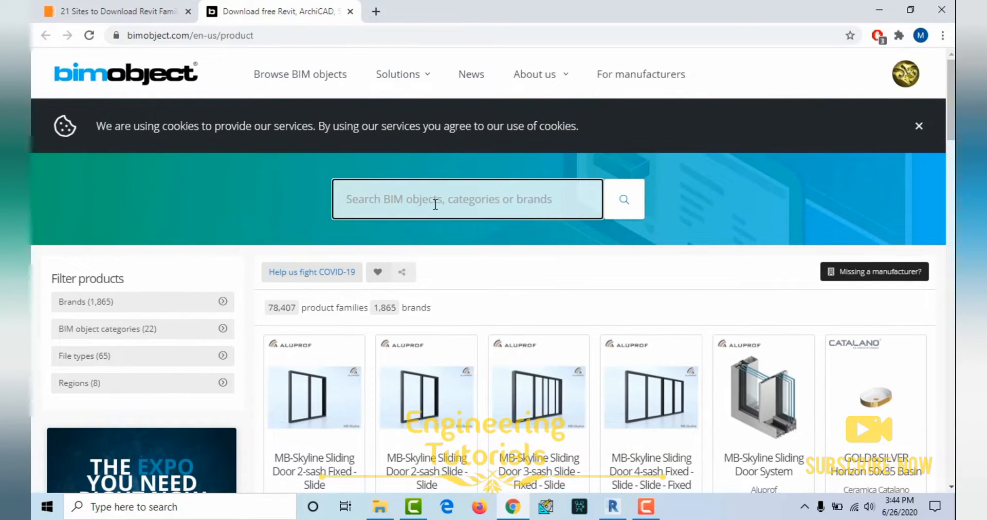
type("HVAC")
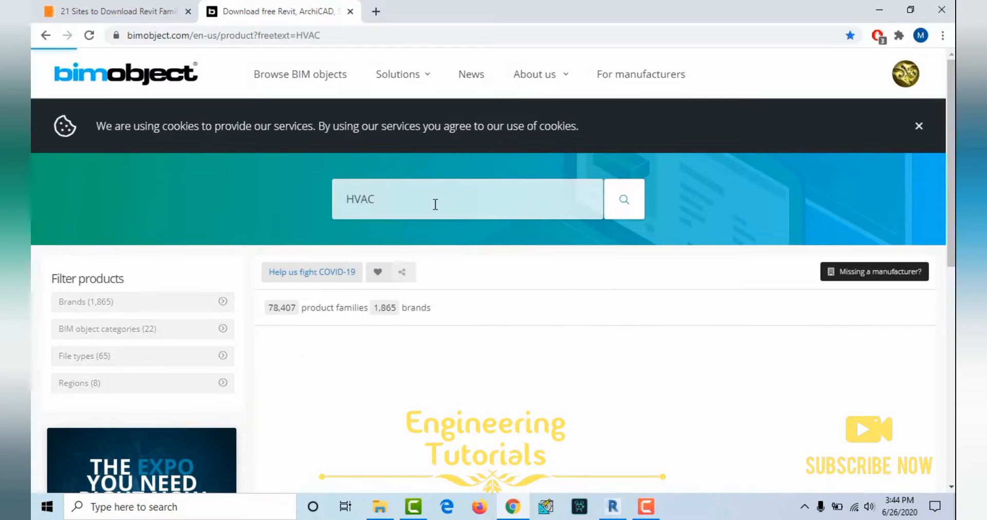
left_click(623, 199)
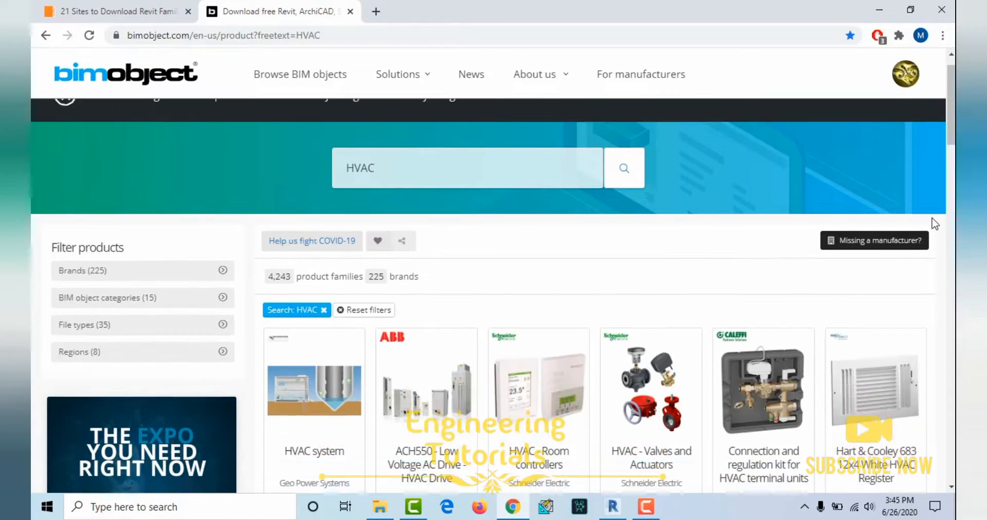
scroll("down", 3)
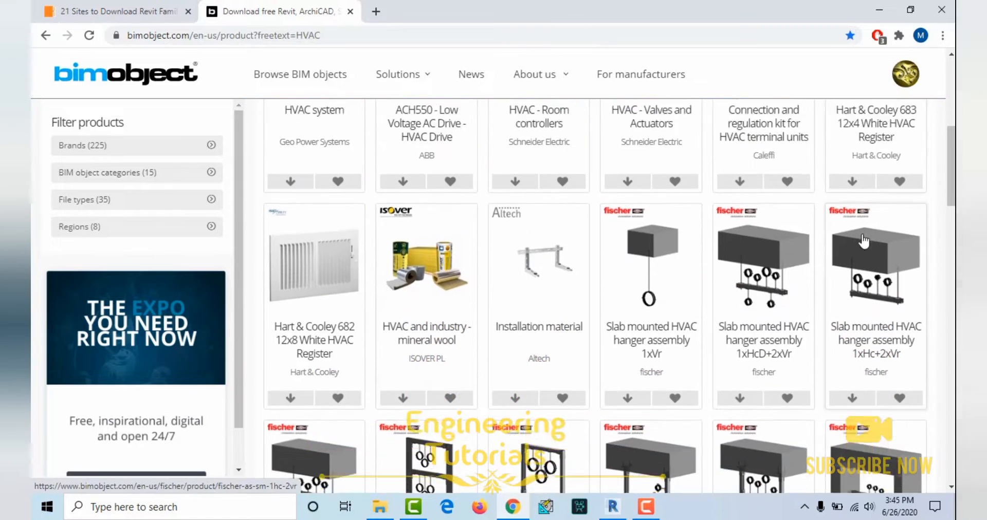
scroll("down", 3)
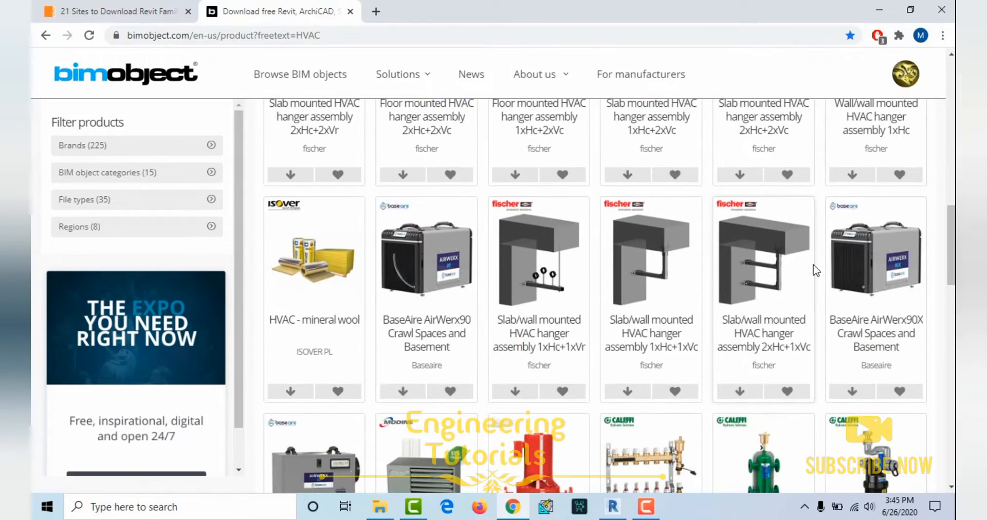
scroll("down", 3)
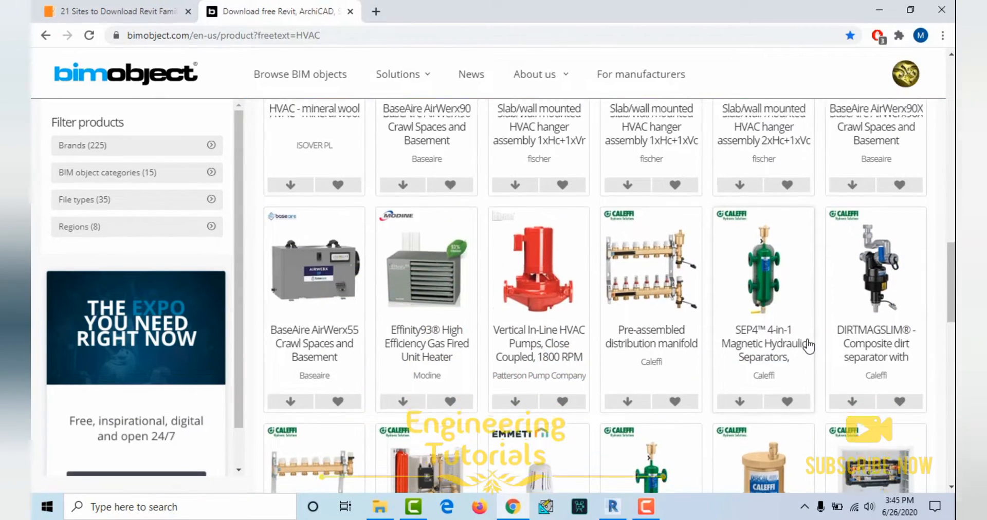
scroll("down", 3)
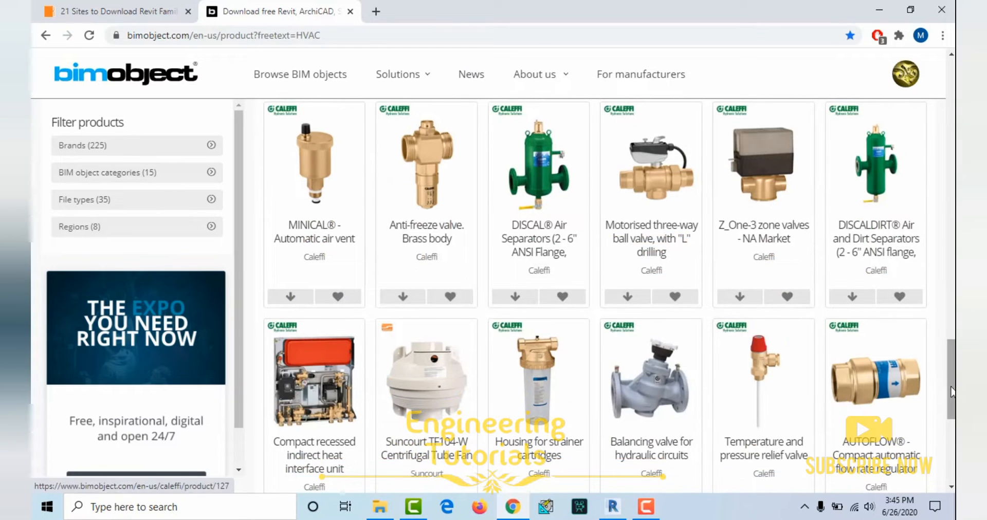
mouse_move(535, 225)
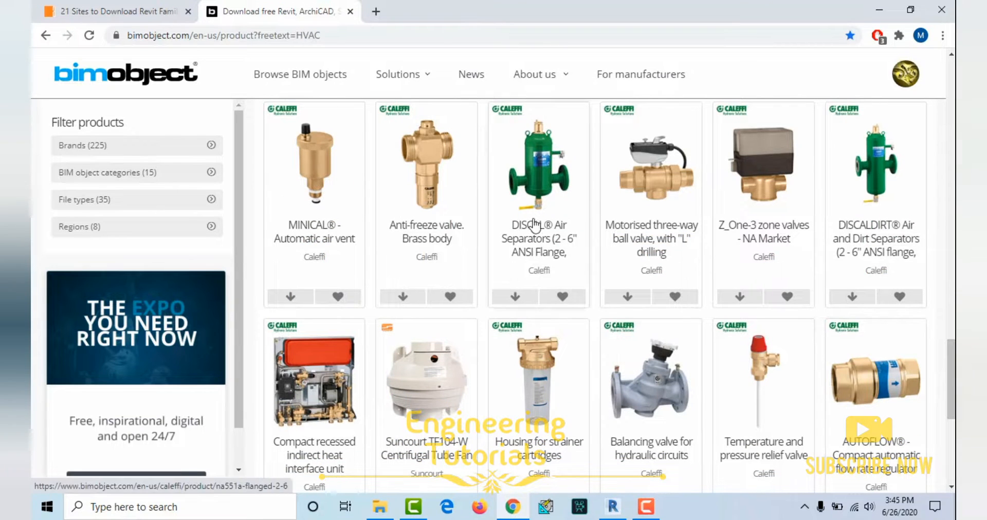
- Scroll the HVAC results down to the Caleffi 'Balancing valve for hydraulic circuits' card
scroll("down", 3)
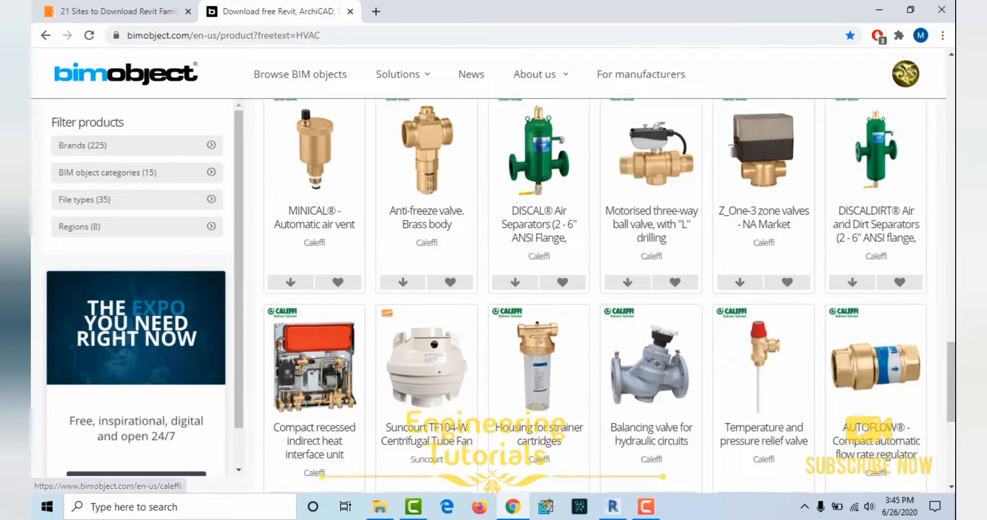
scroll("down", 3)
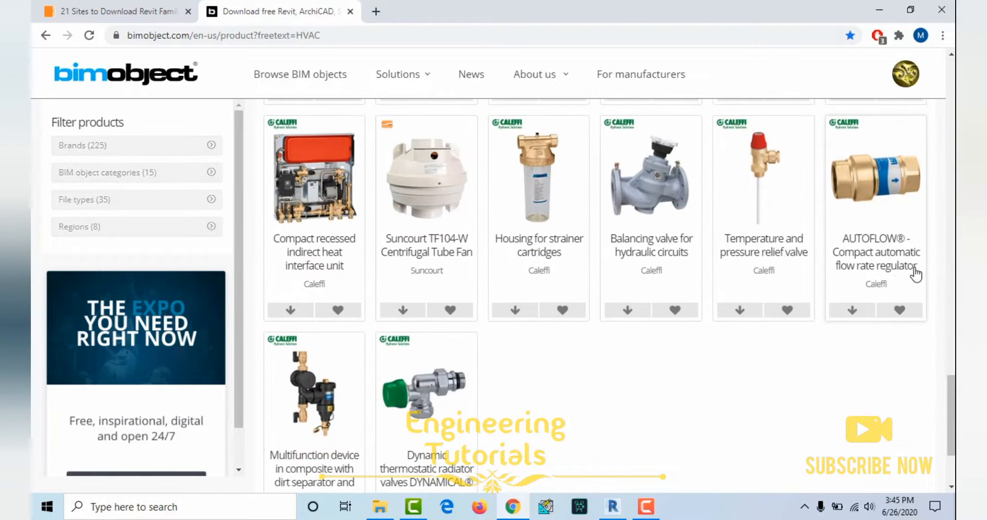
scroll("down", 3)
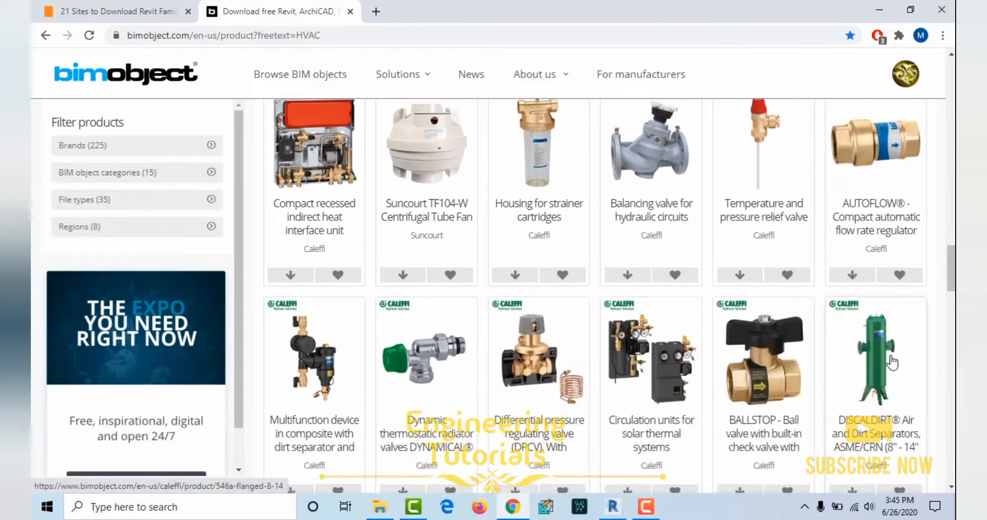
scroll("down", 3)
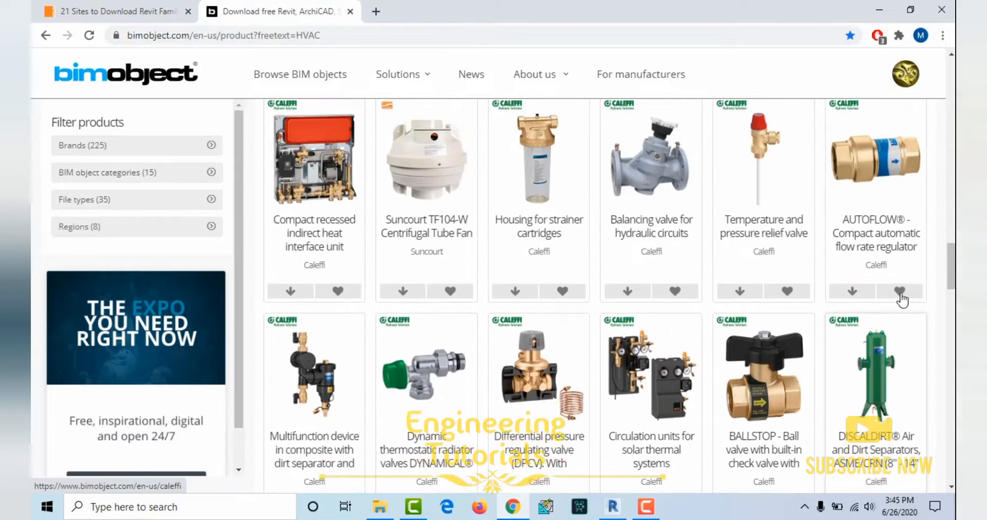
scroll("down", 3)
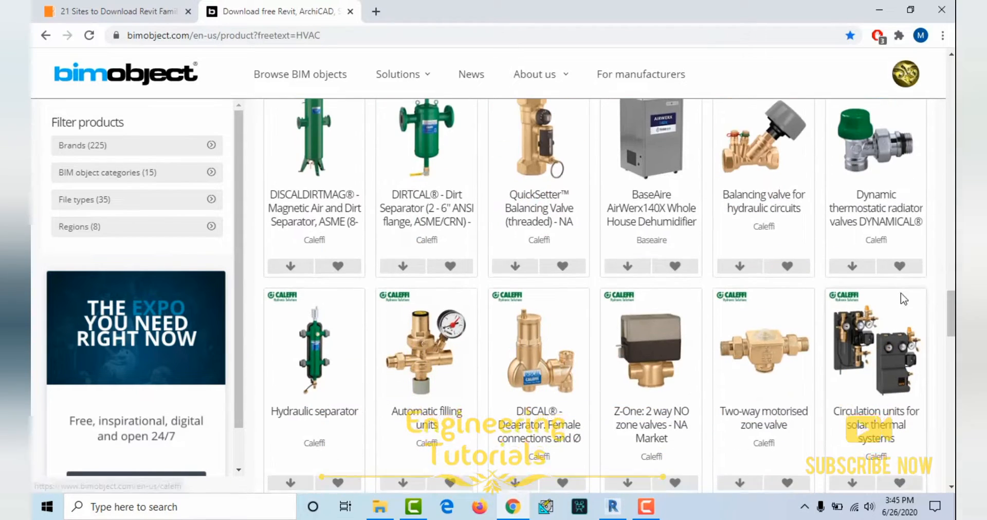
scroll("down", 3)
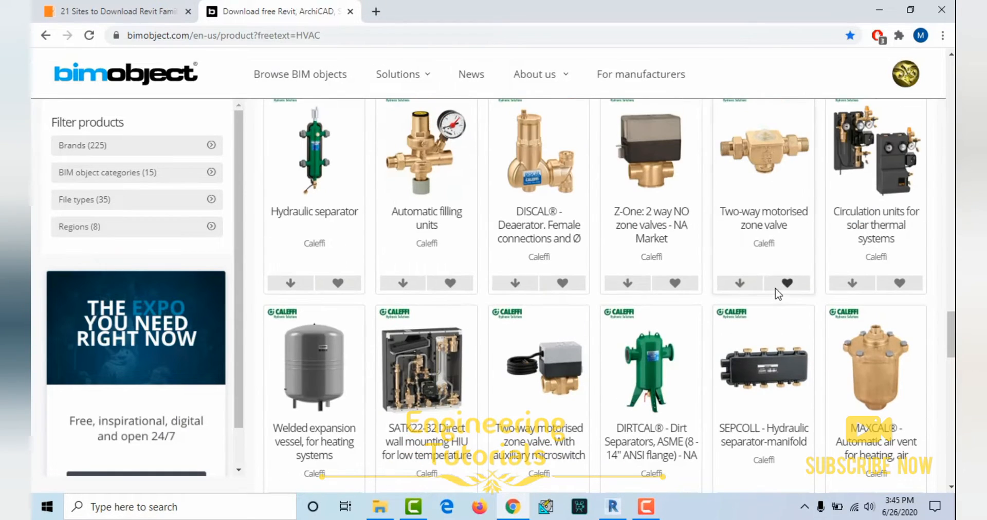
scroll("down", 3)
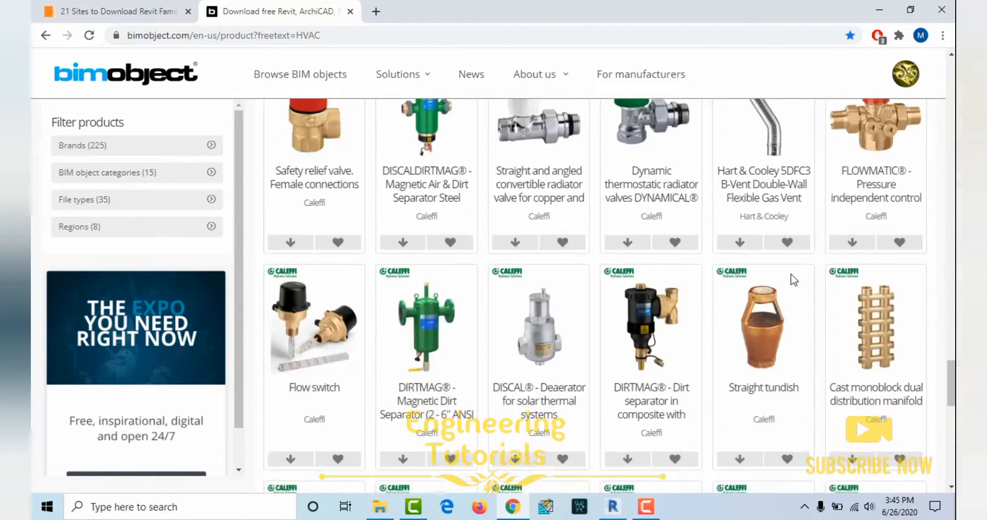
scroll("down", 3)
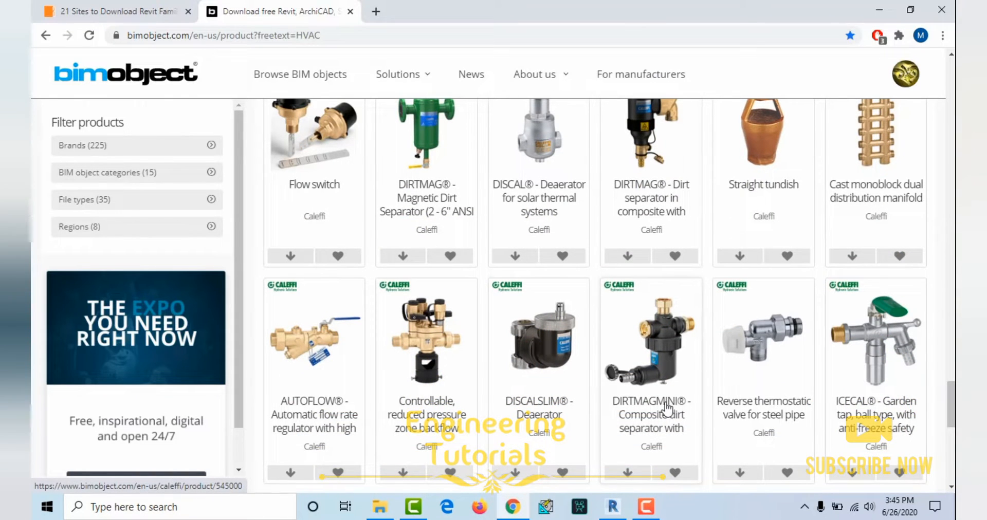
scroll("down", 3)
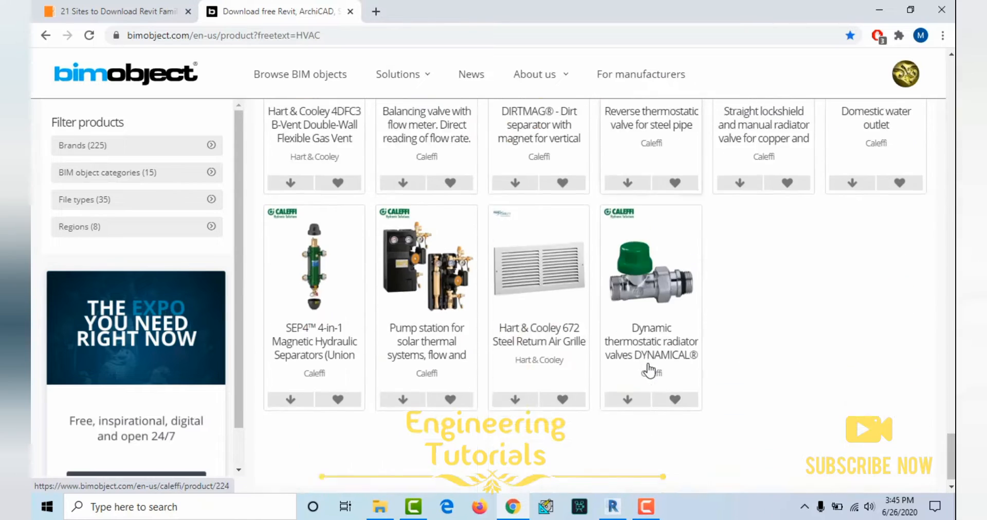
scroll("down", 3)
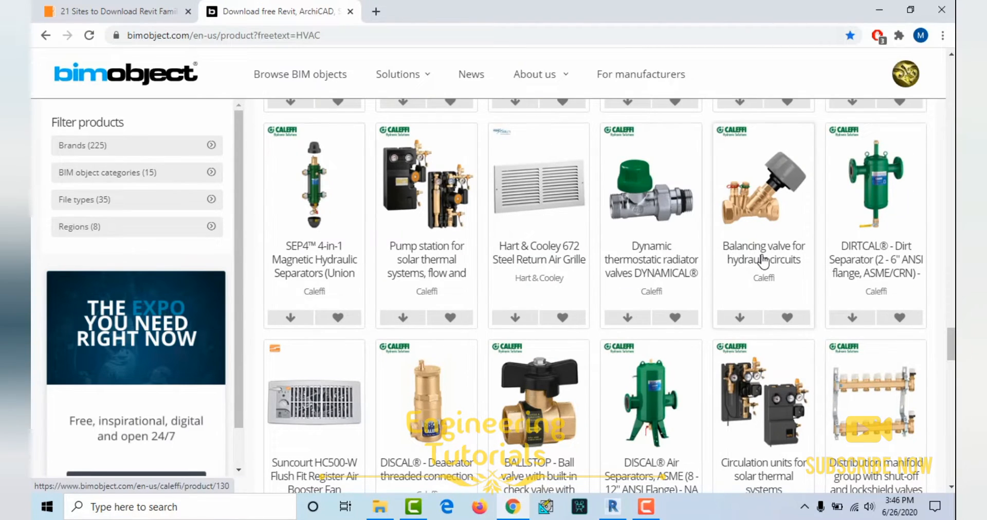
mouse_move(749, 249)
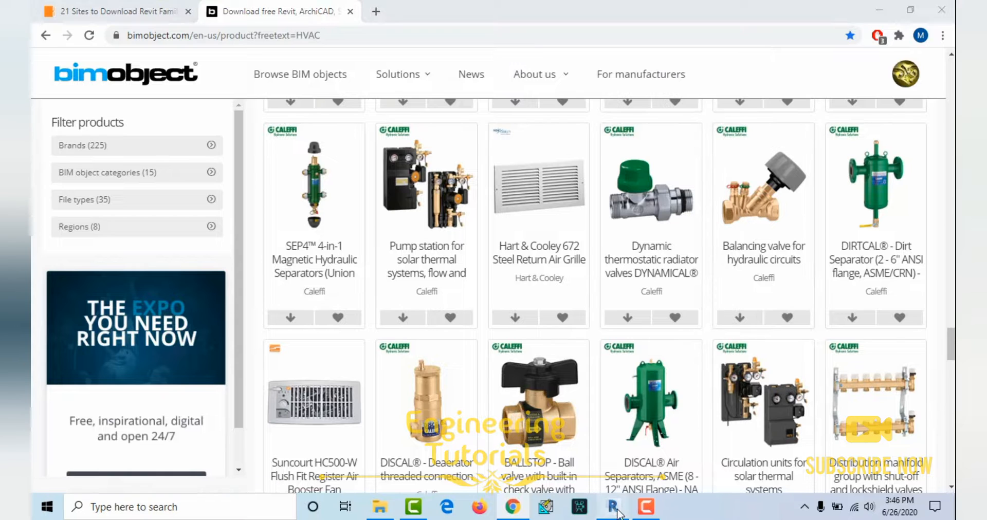
- Open the balancing valve product page in a new tab and bring Revit forward
left_click(611, 507)
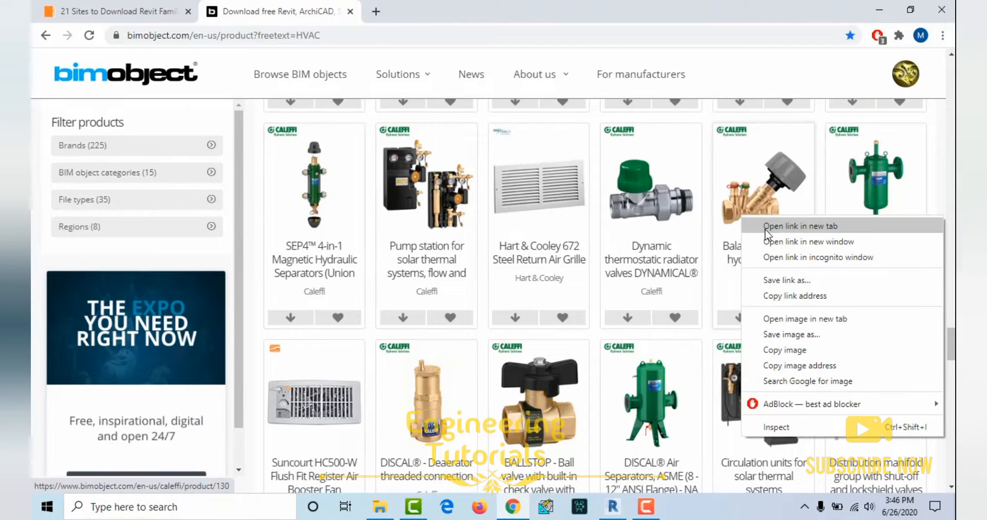
left_click(801, 226)
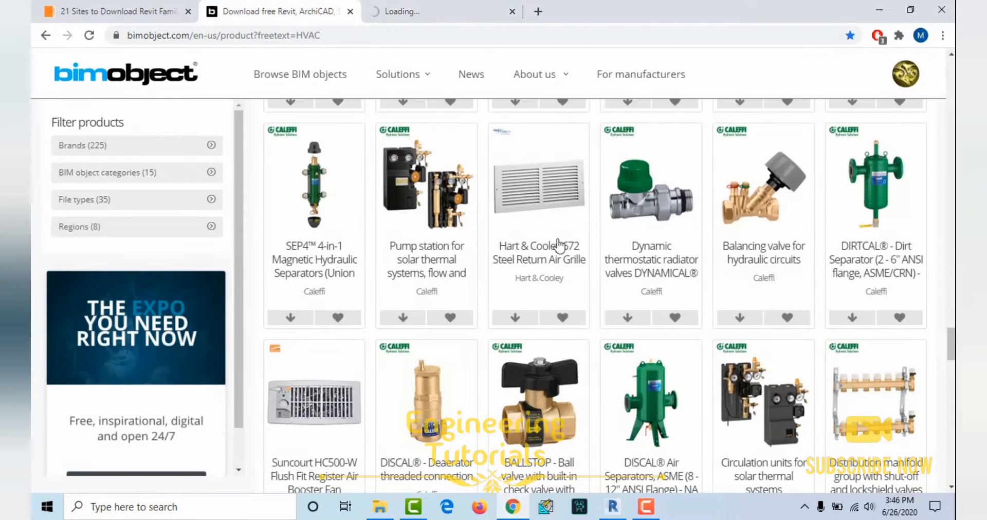
left_click(611, 507)
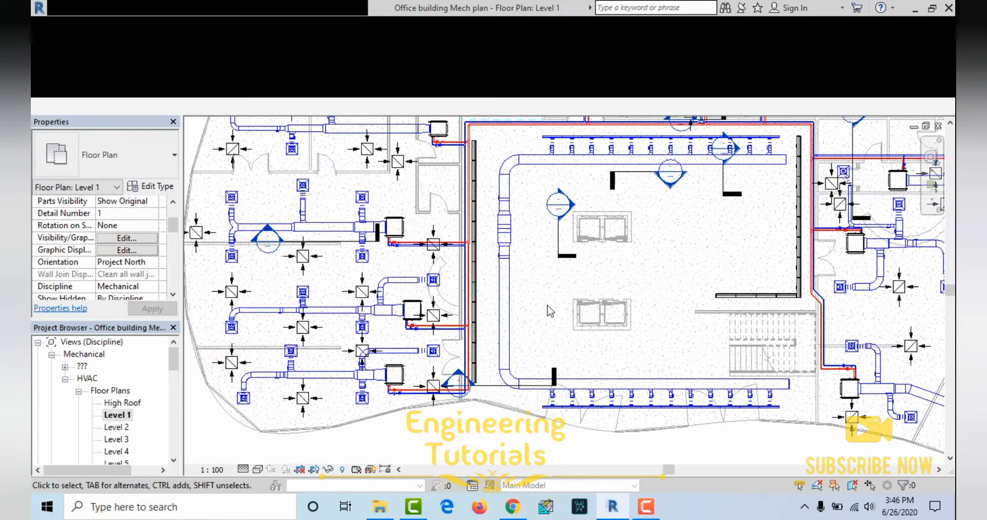
- Open the Level 3 plan, then the Low Roof floor plan with the air handling unit
double_click(115, 366)
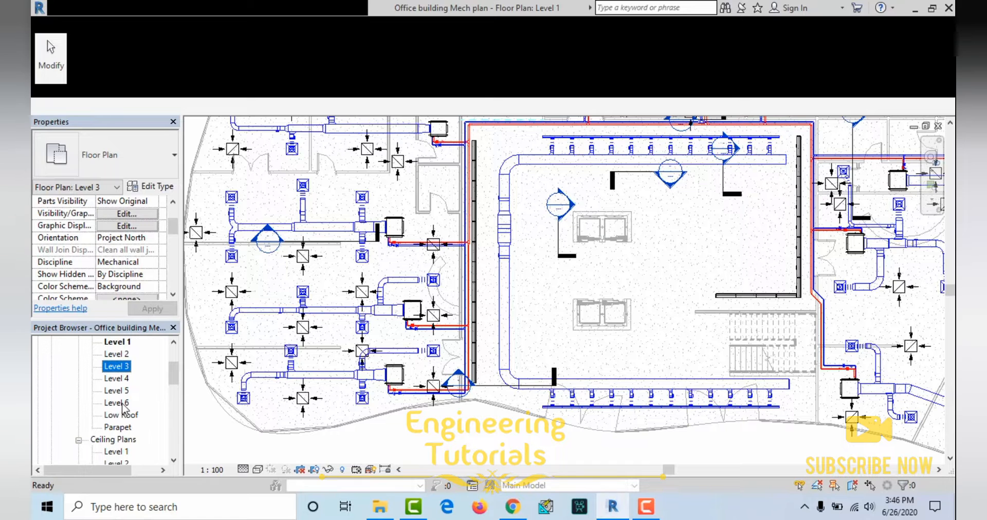
double_click(120, 414)
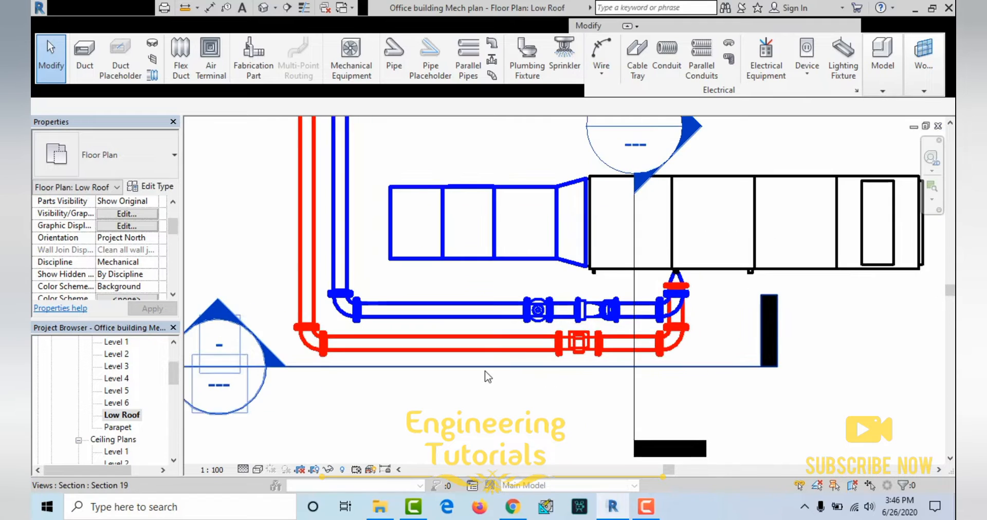
- Select the red return pipe, then view Caleffi's reference 130 balancing valve page
left_click(441, 342)
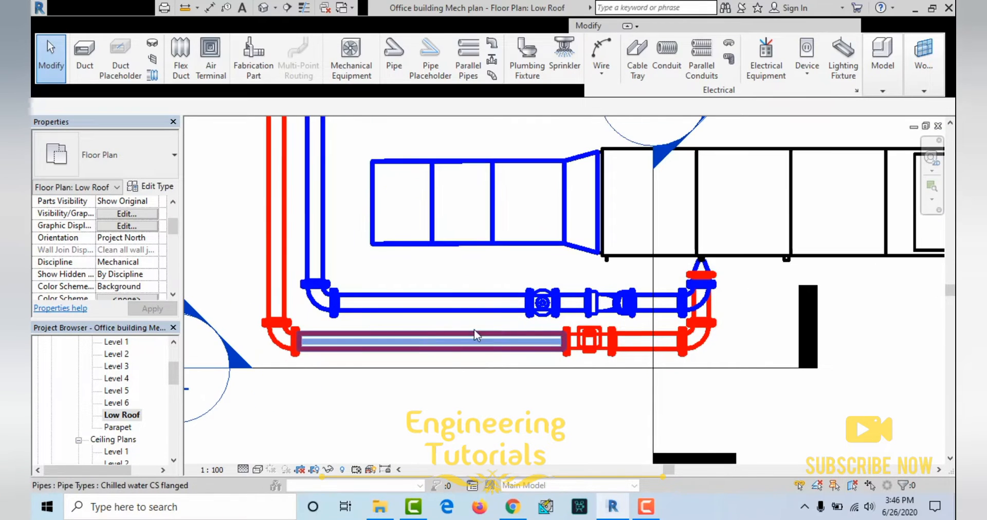
mouse_move(507, 356)
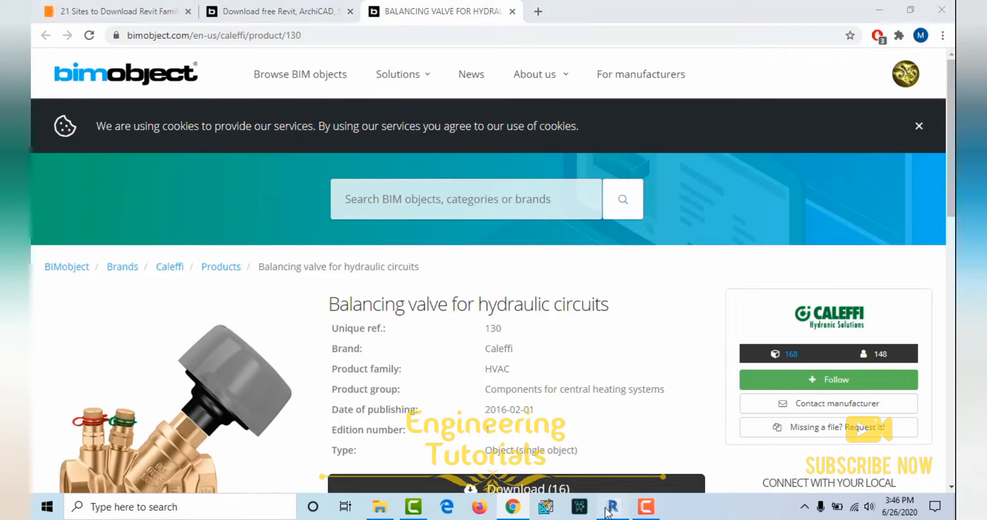
left_click(611, 506)
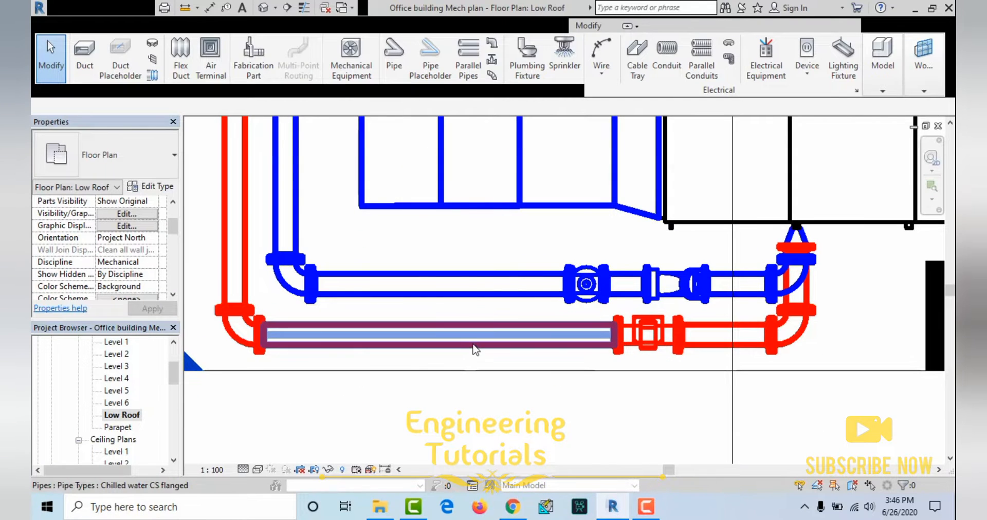
left_click(440, 334)
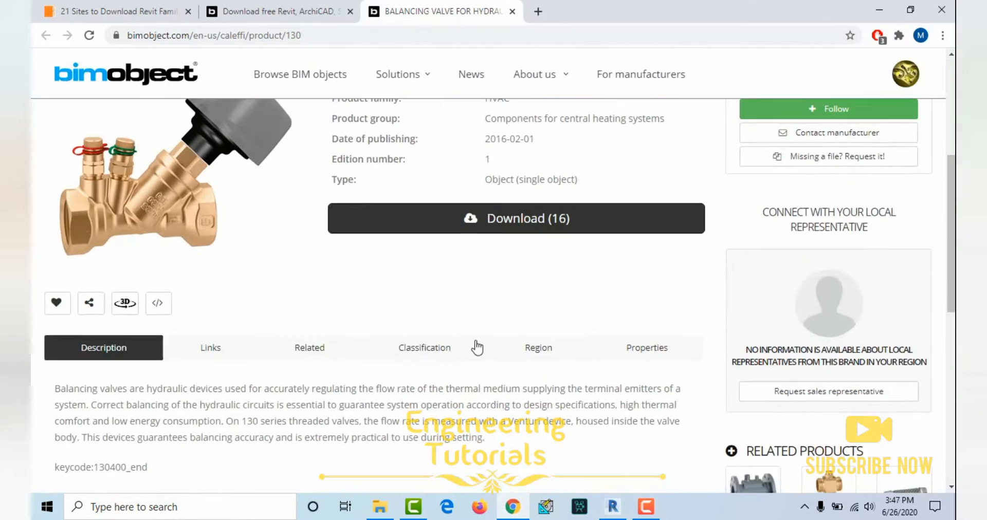
scroll("up", 3)
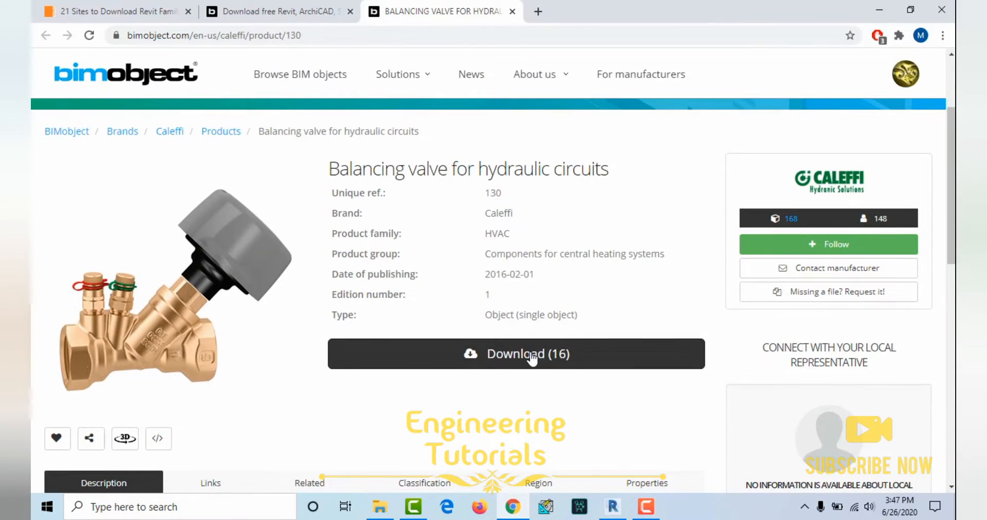
- Download the Balancing valve_Caleffi_130 DN 150.rfa family and return to Revit
left_click(515, 353)
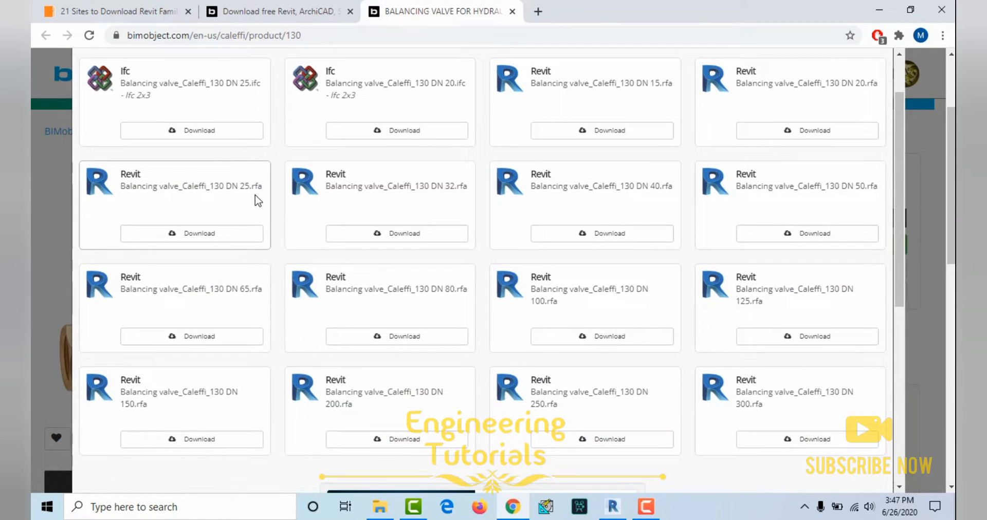
mouse_move(499, 211)
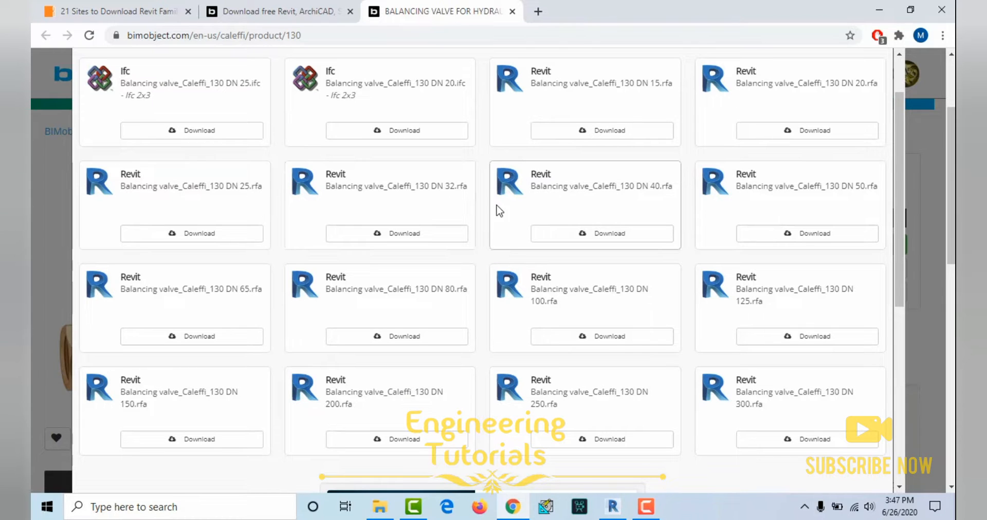
mouse_move(177, 294)
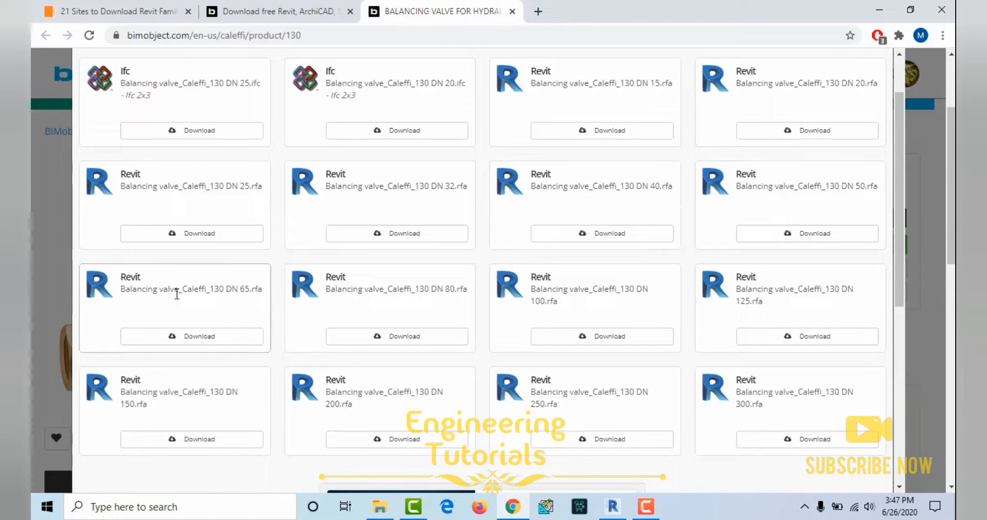
mouse_move(639, 319)
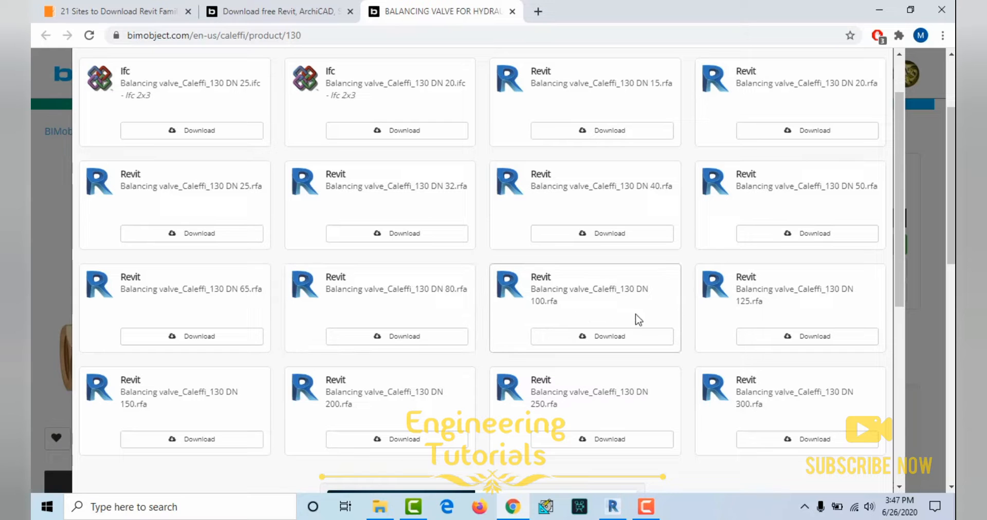
scroll("down", 3)
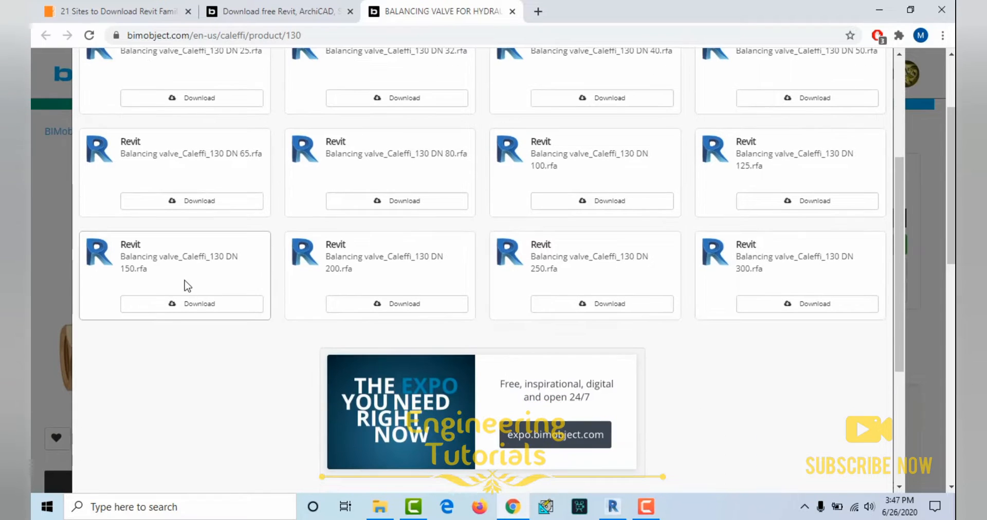
mouse_move(150, 284)
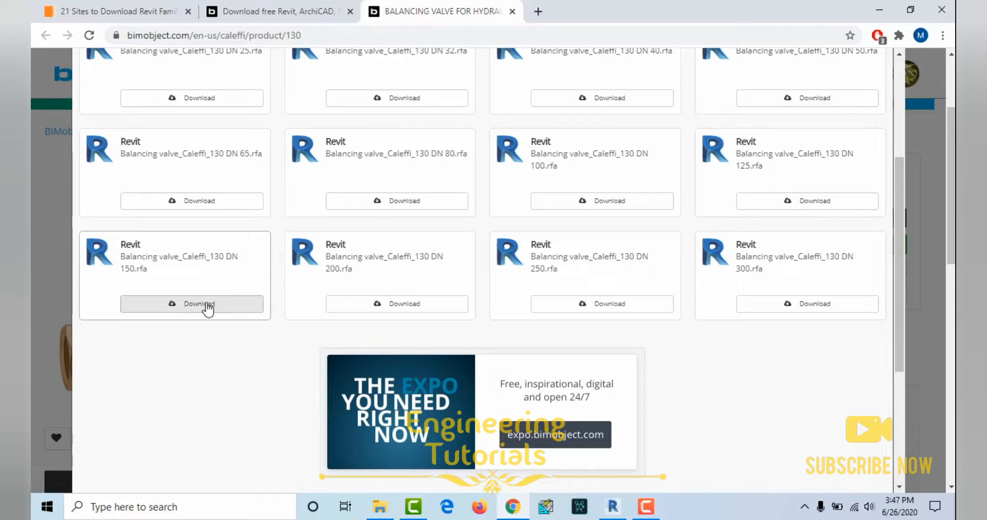
left_click(191, 303)
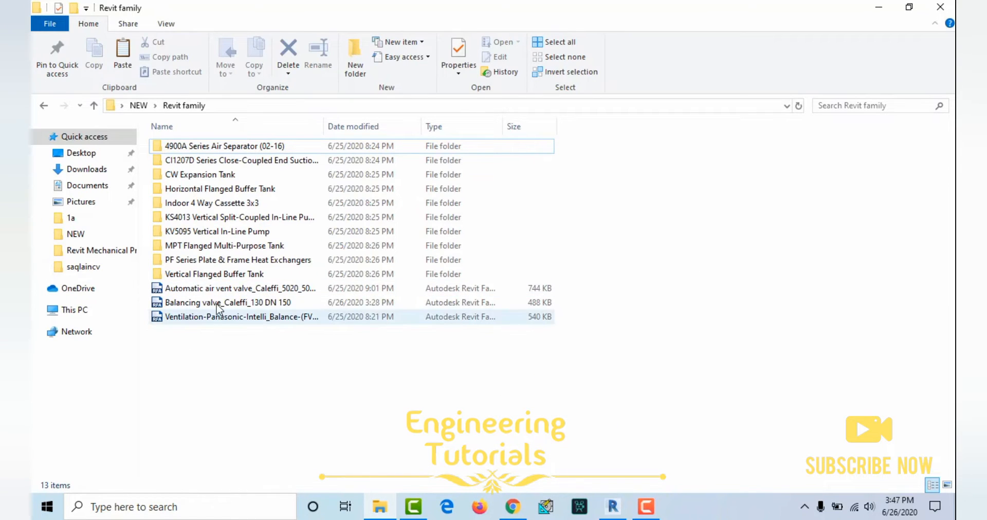
left_click(311, 368)
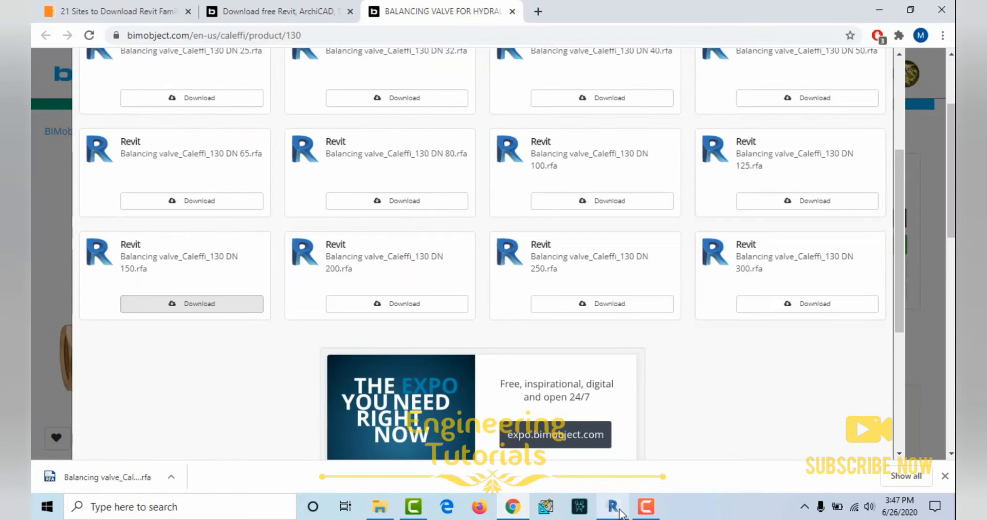
left_click(611, 507)
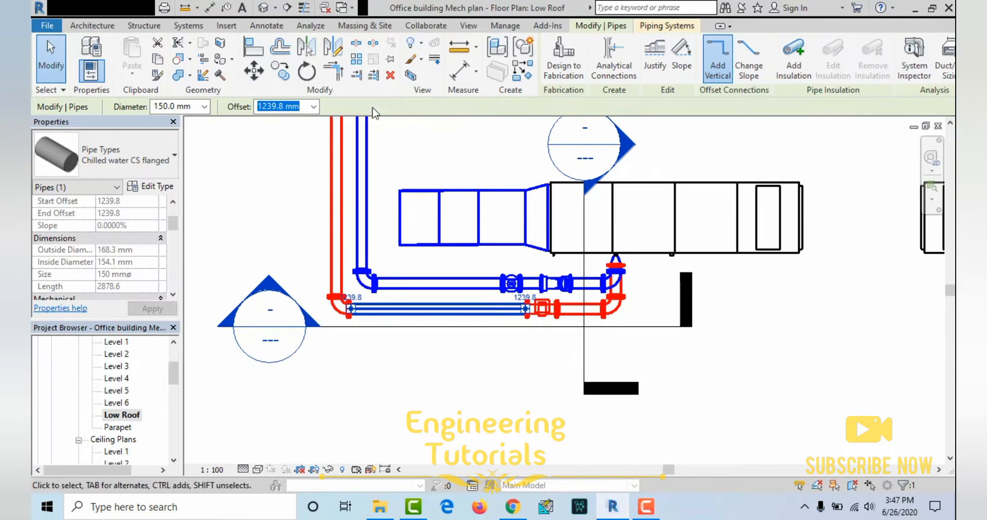
- Start Pipe Accessory placement and bring up the Load Family dialog
left_click(187, 26)
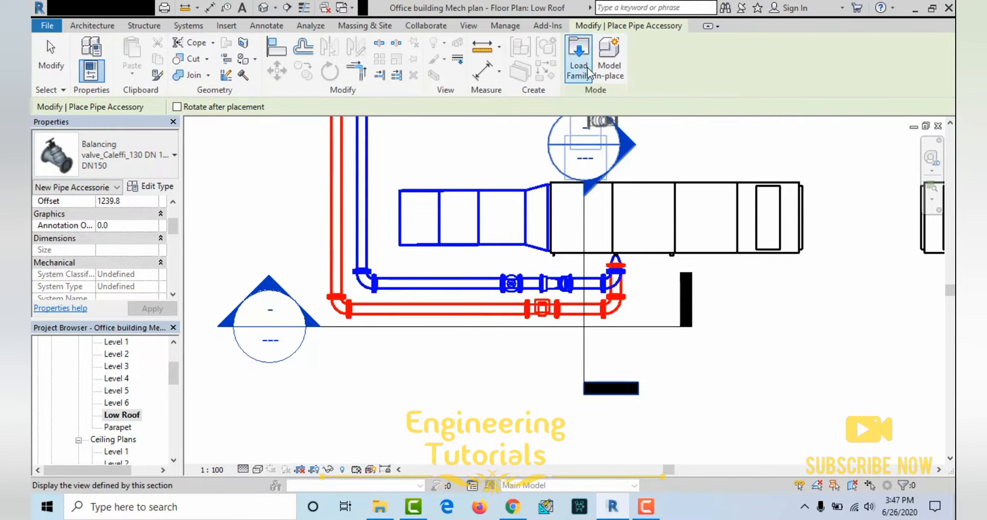
left_click(578, 57)
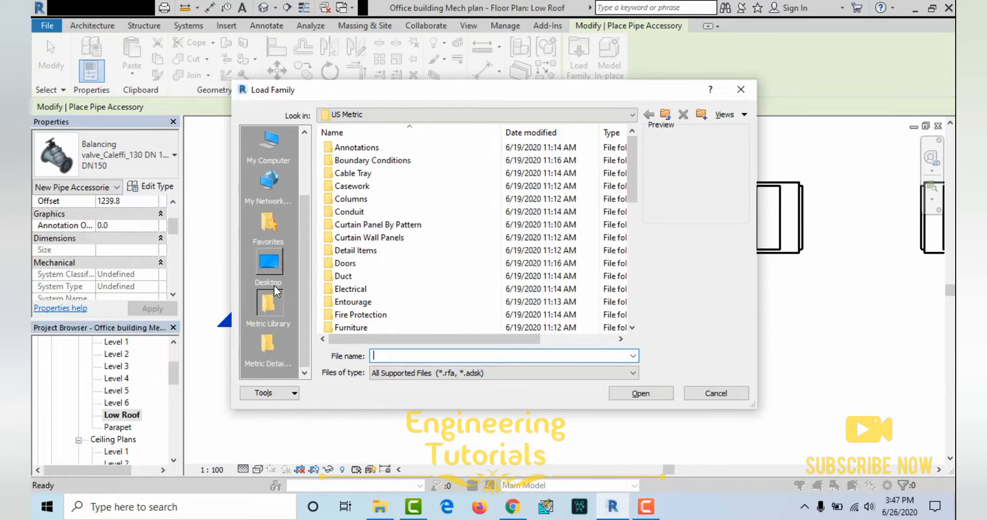
- Load Balancing valve_Caleffi_130 DN 150.rfa from the Desktop Revit family folder
left_click(268, 264)
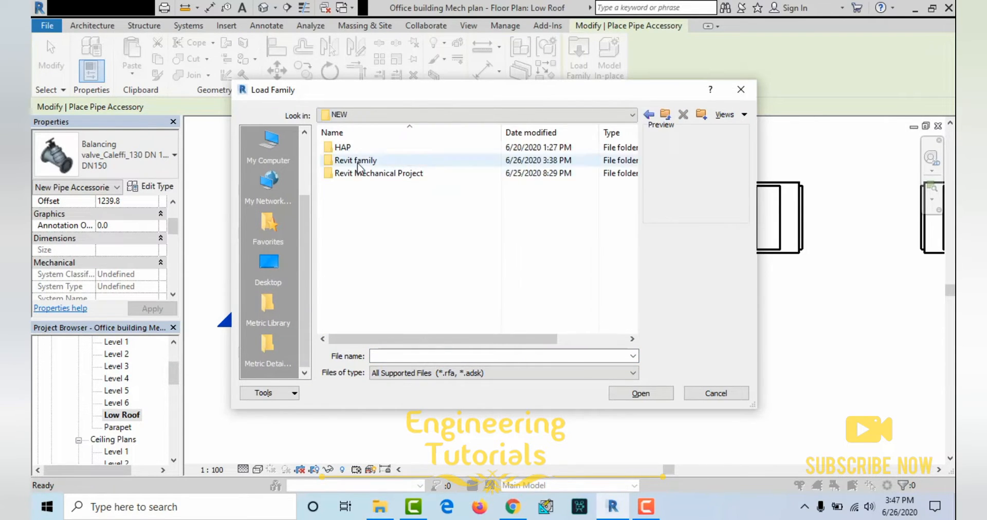
double_click(354, 159)
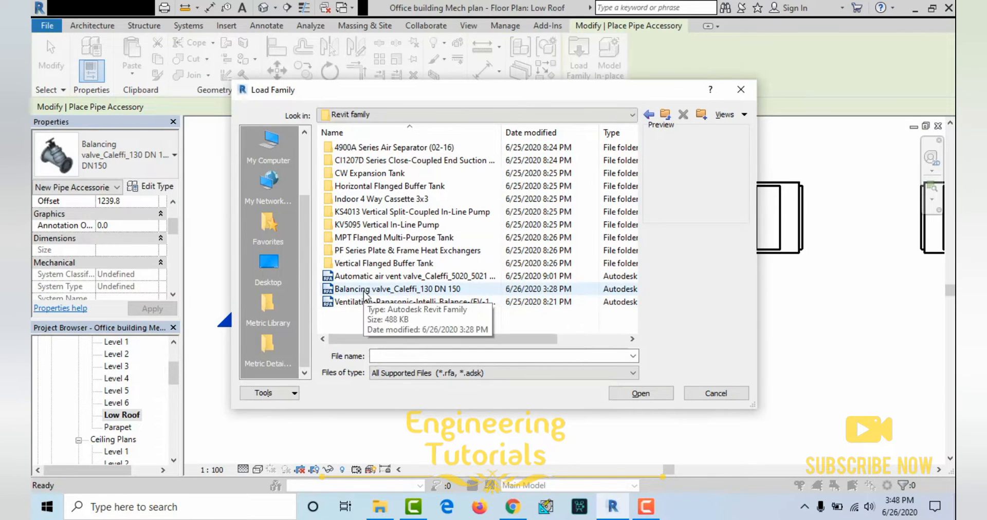
left_click(397, 289)
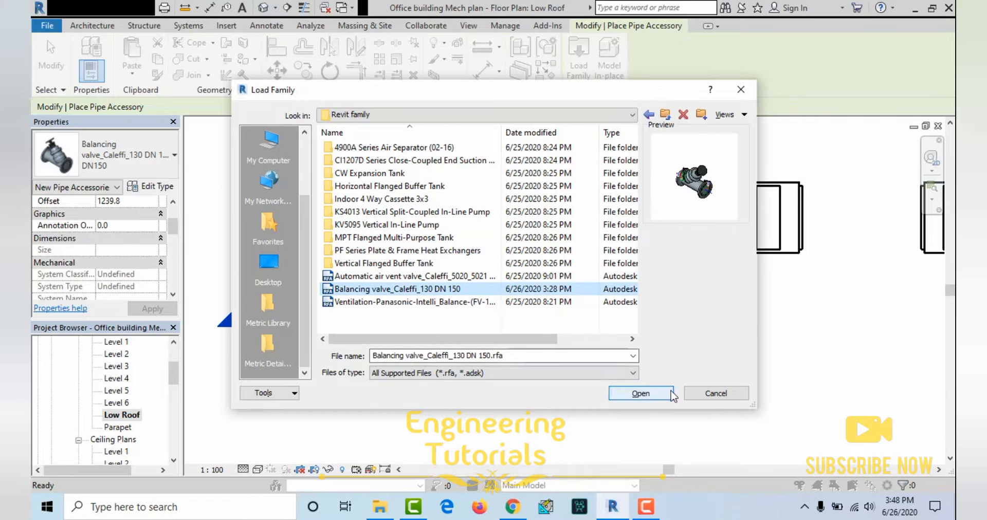
left_click(640, 393)
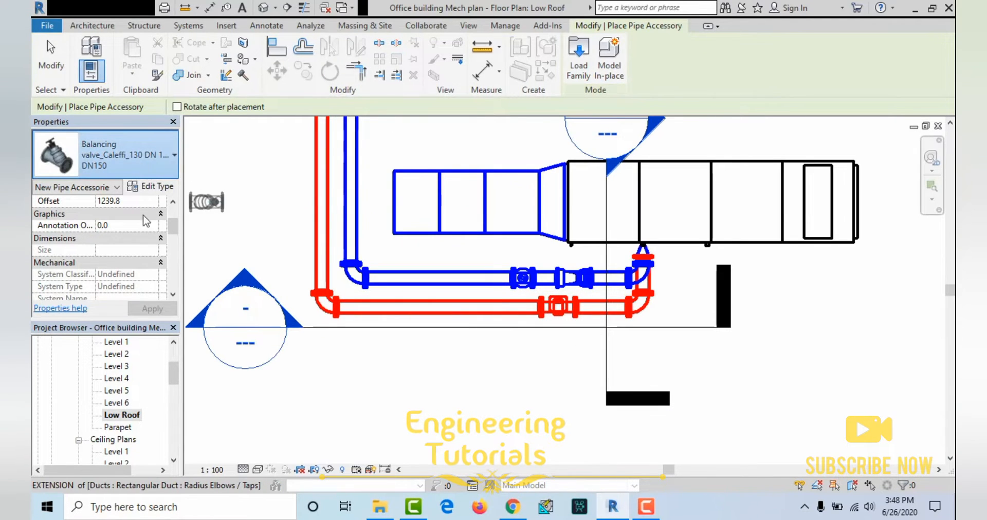
- Choose the DN150 valve type and place it on the red return pipe
left_click(173, 154)
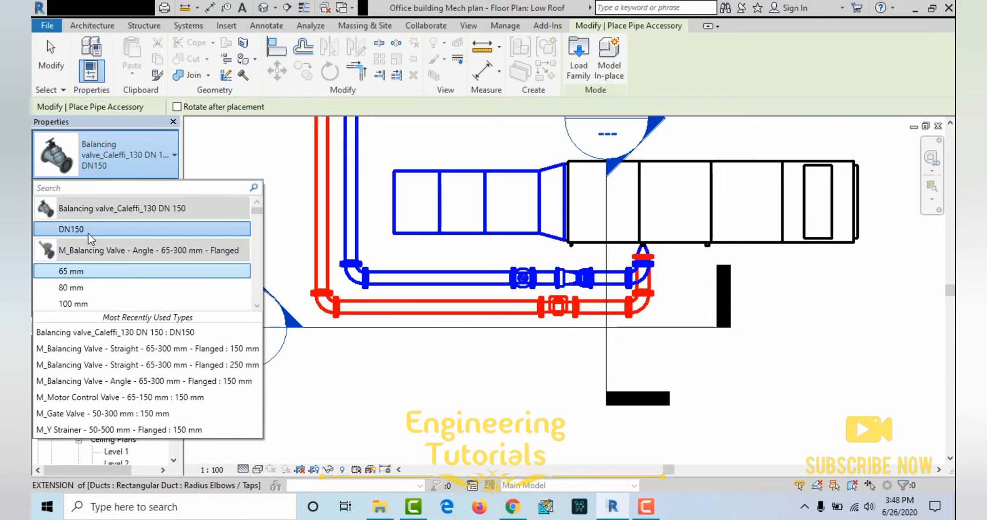
mouse_move(71, 230)
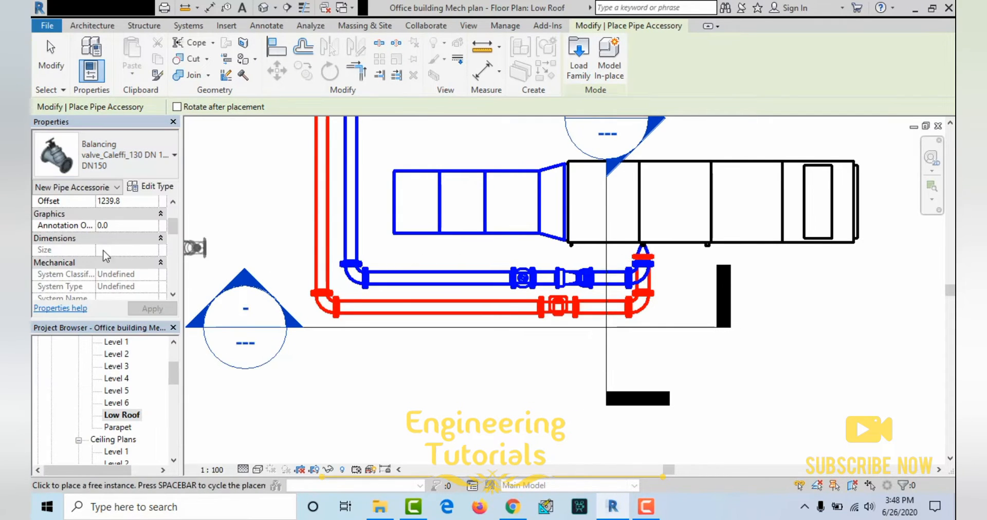
scroll("down", 3)
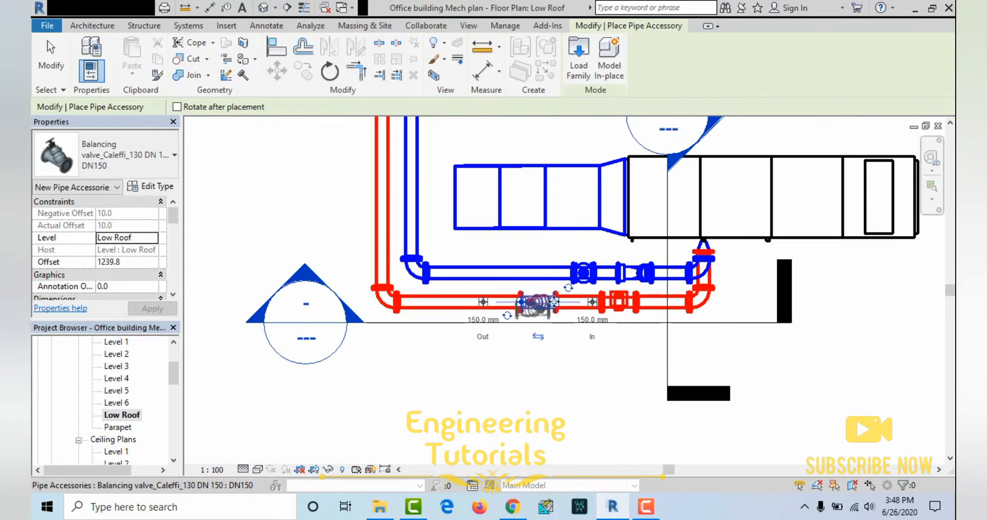
left_click(187, 25)
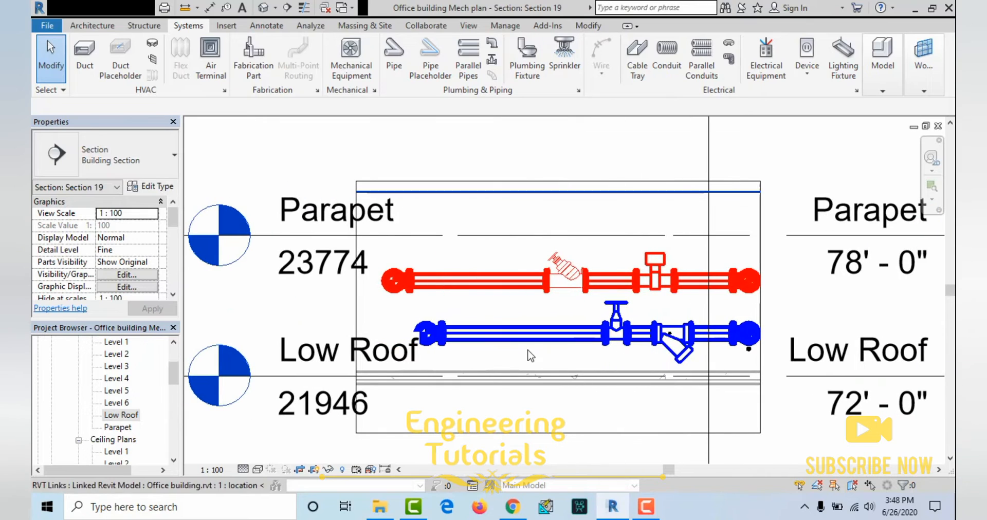
- Inspect the new balancing valve and its adjacent flange on the red pipe
left_click(636, 284)
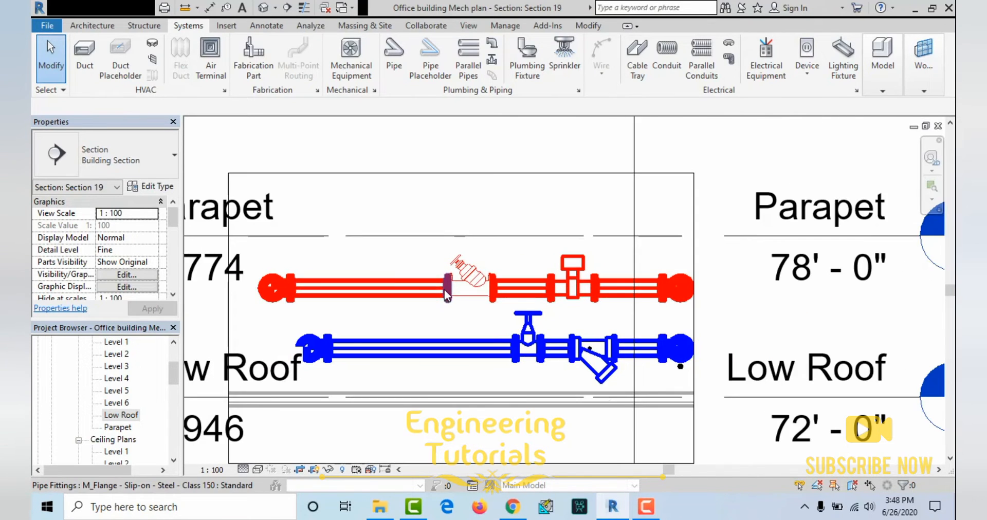
left_click(428, 352)
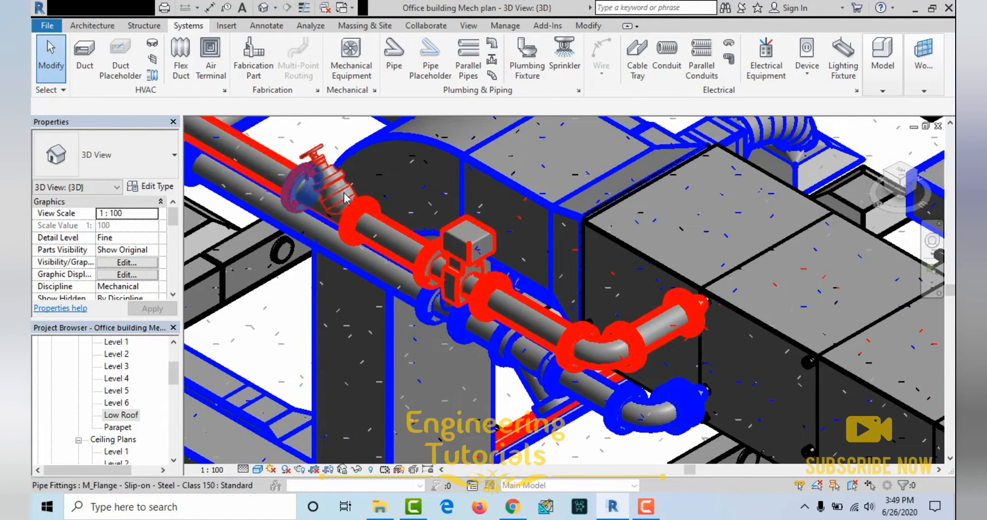
- Switch to the BIMobject page listing Caleffi balancing valve Revit families, DN 25 to DN 300
left_click(320, 189)
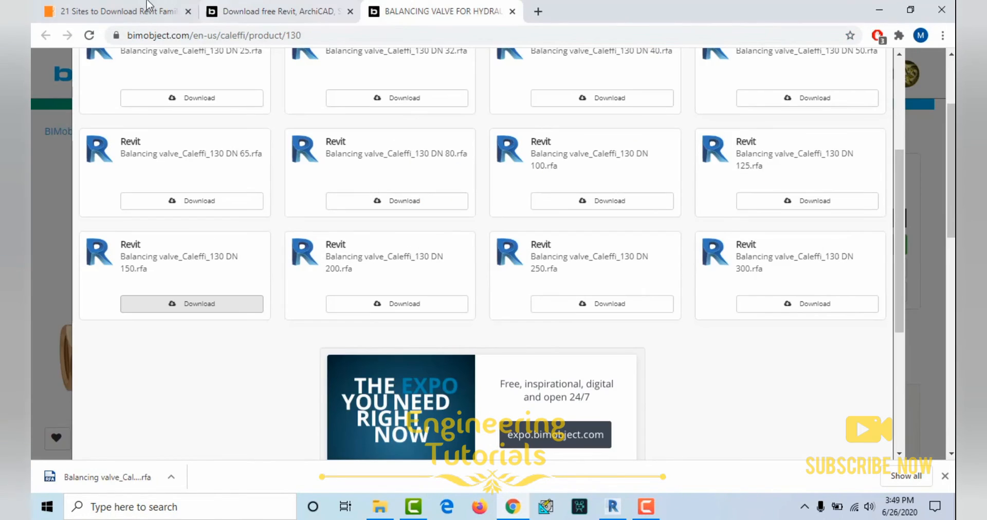
- Glance at the arch2o free Revit families article, then return to Revit's 3D mechanical model
left_click(114, 11)
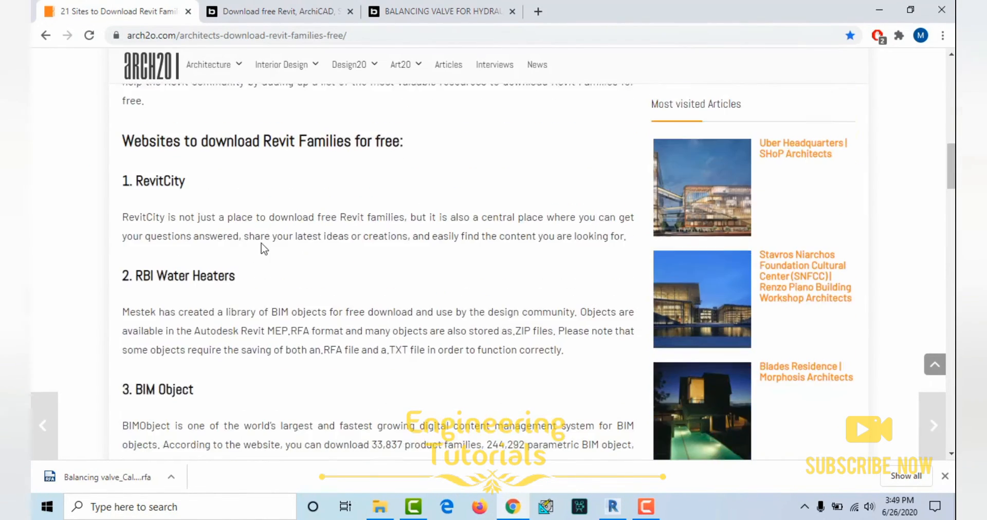
scroll("down", 3)
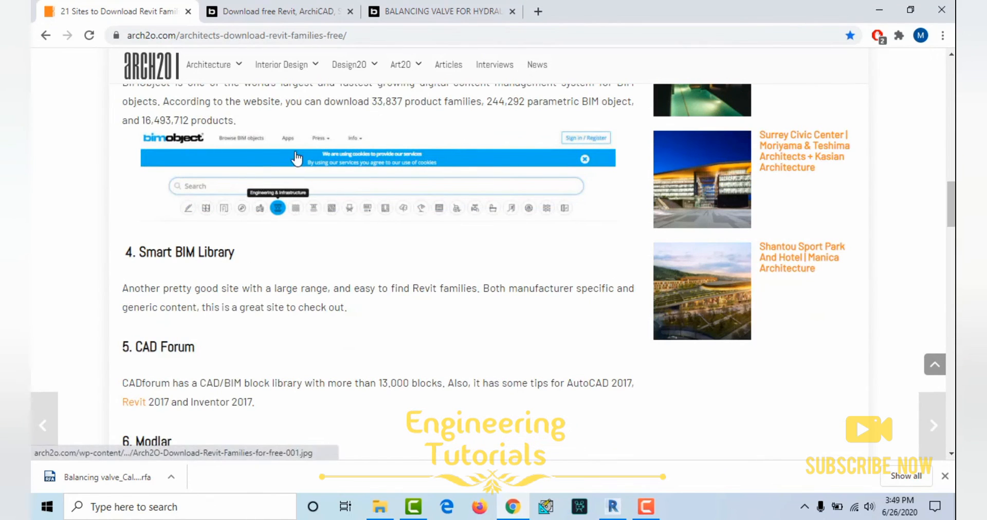
left_click(277, 11)
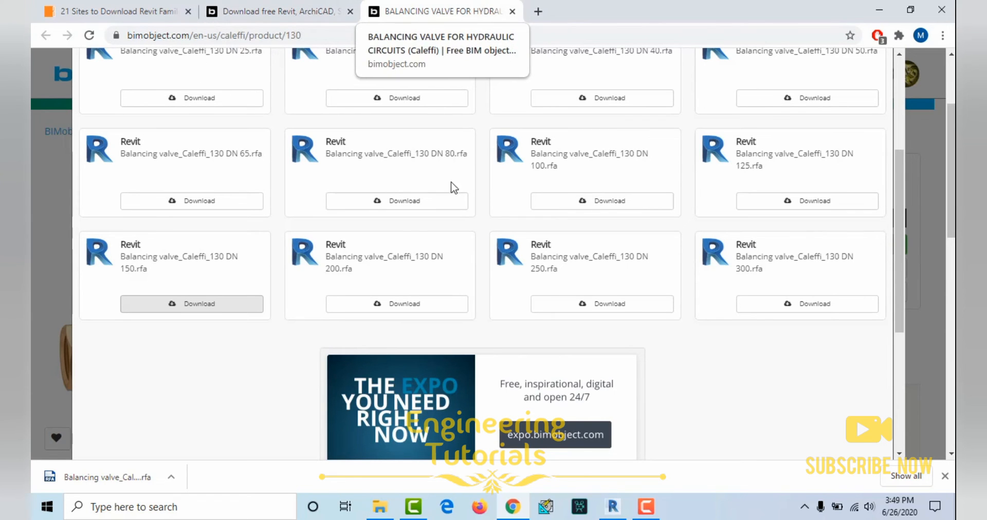
mouse_move(615, 495)
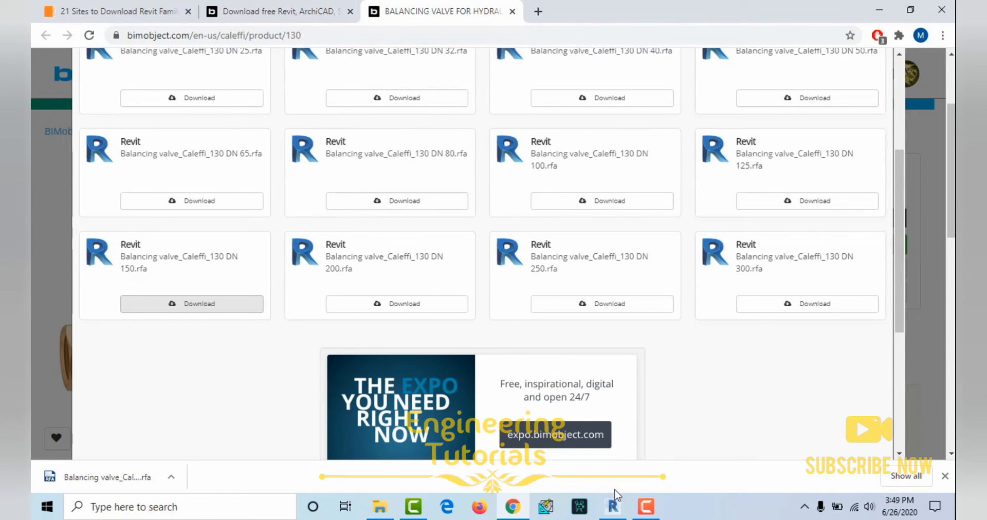
left_click(611, 506)
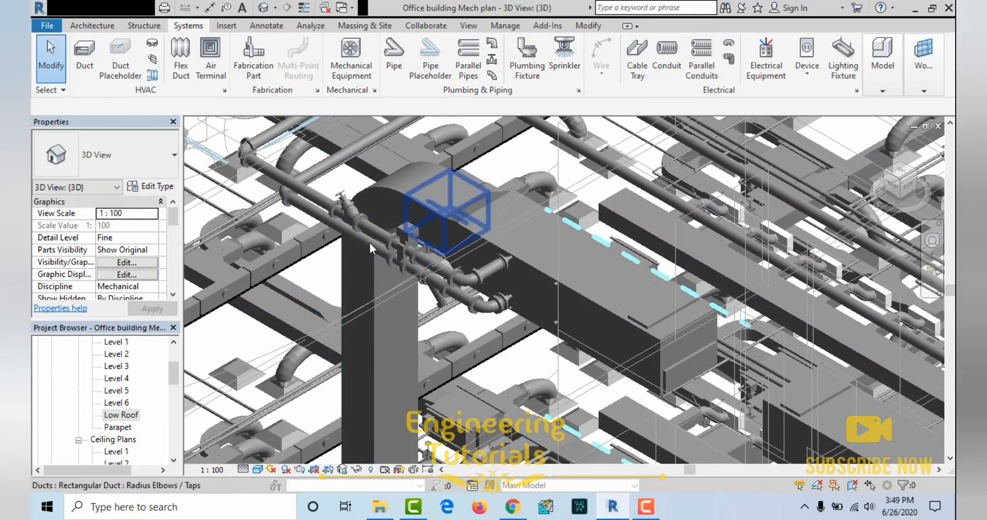